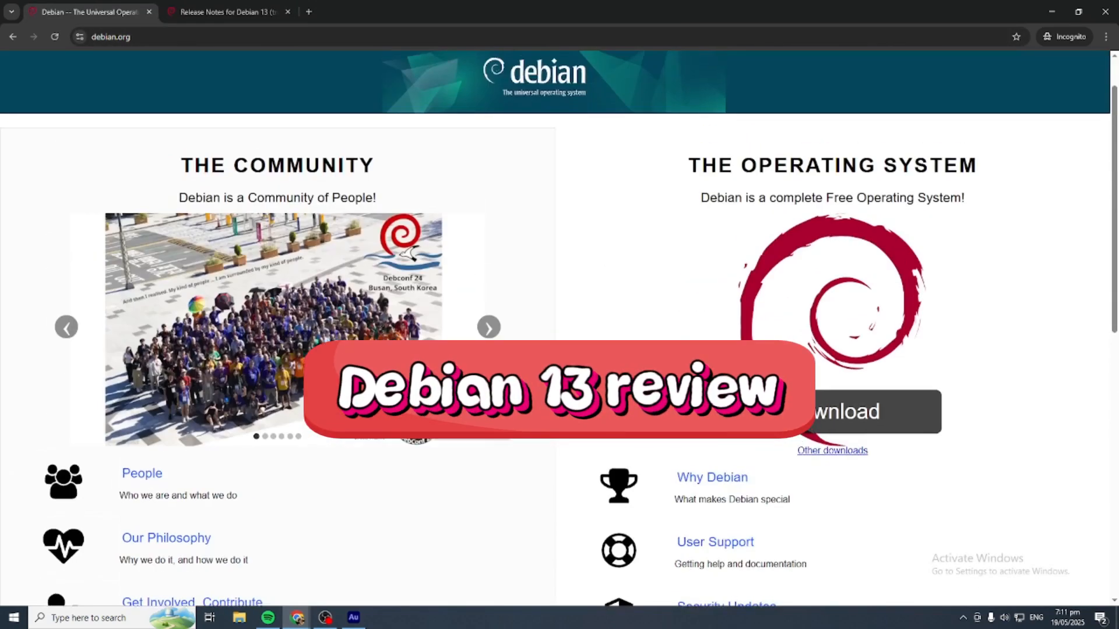
Switch to the Debian 13 release notes tab and scroll the contents to the trixie issues chapter
left_click(221, 13)
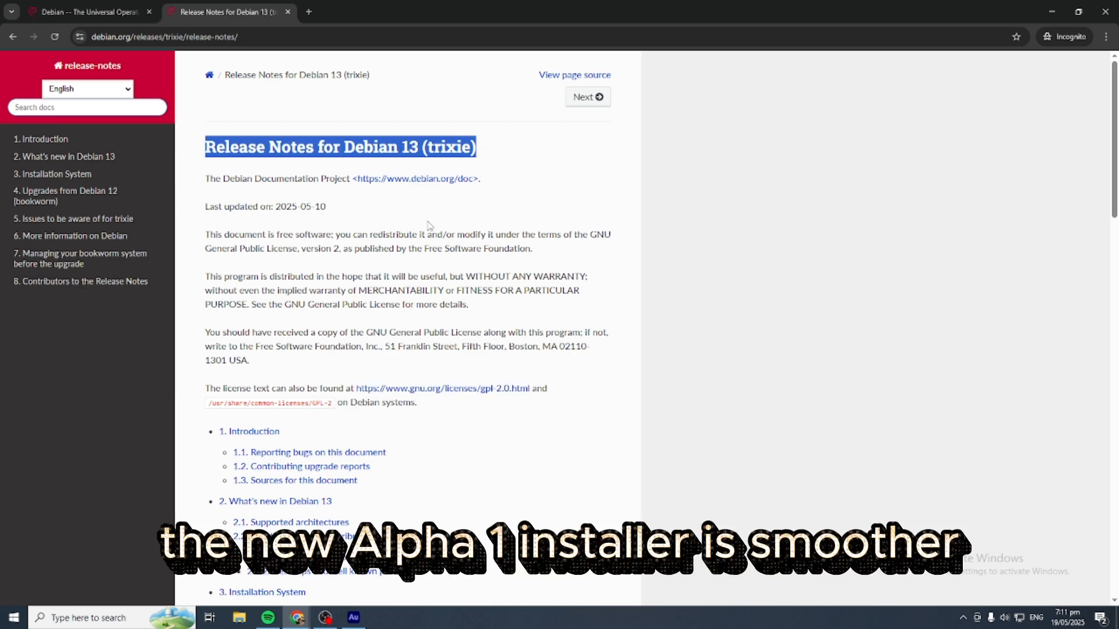
scroll("down", 3)
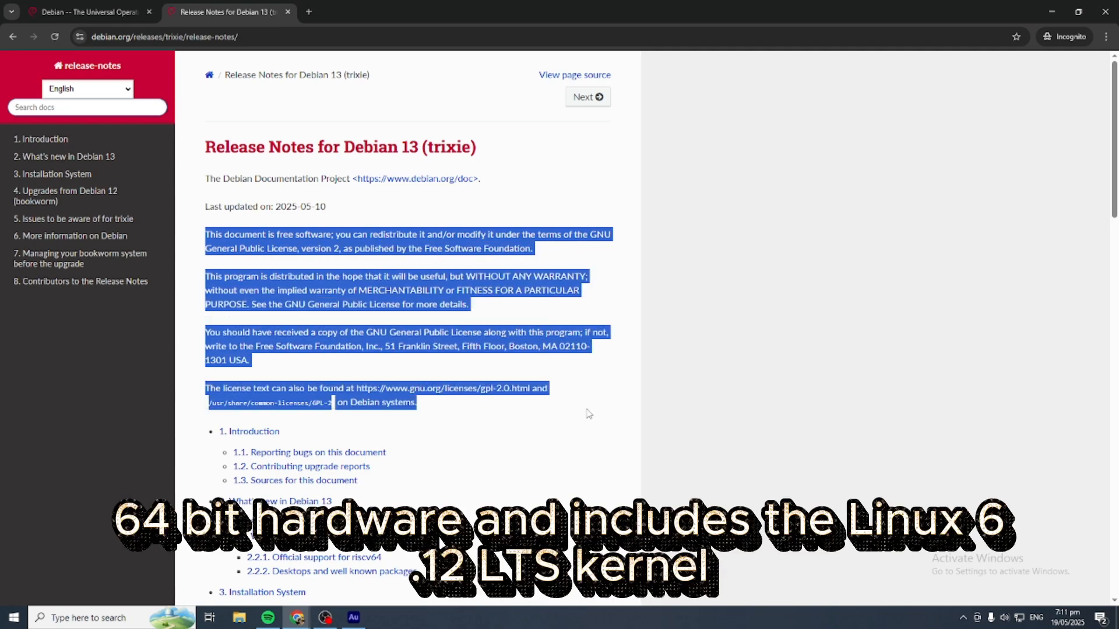
scroll("down", 3)
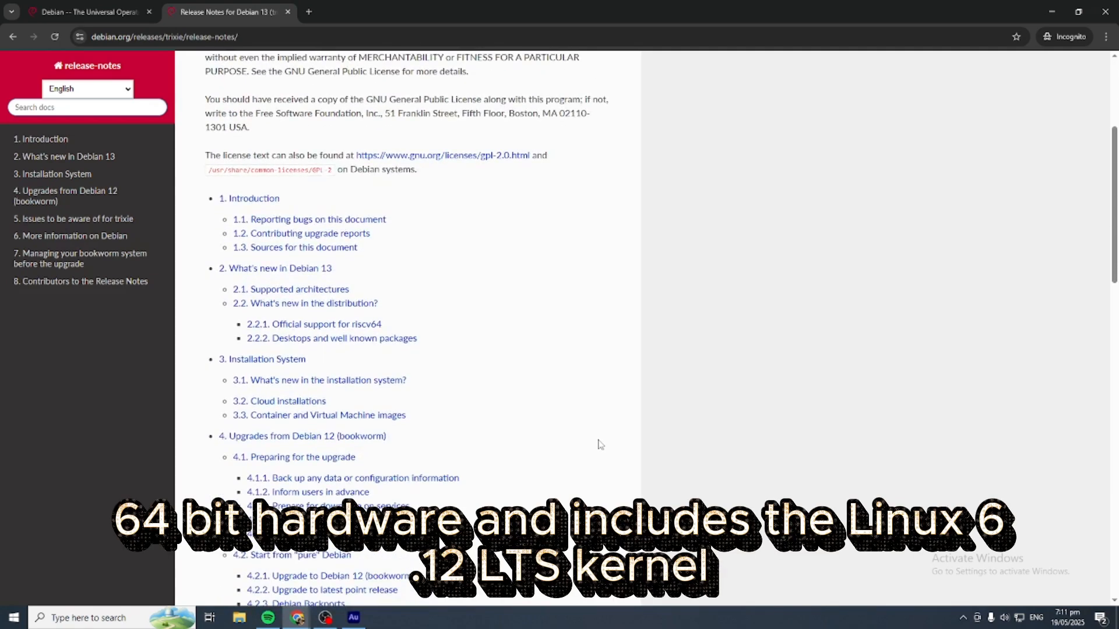
scroll("down", 3)
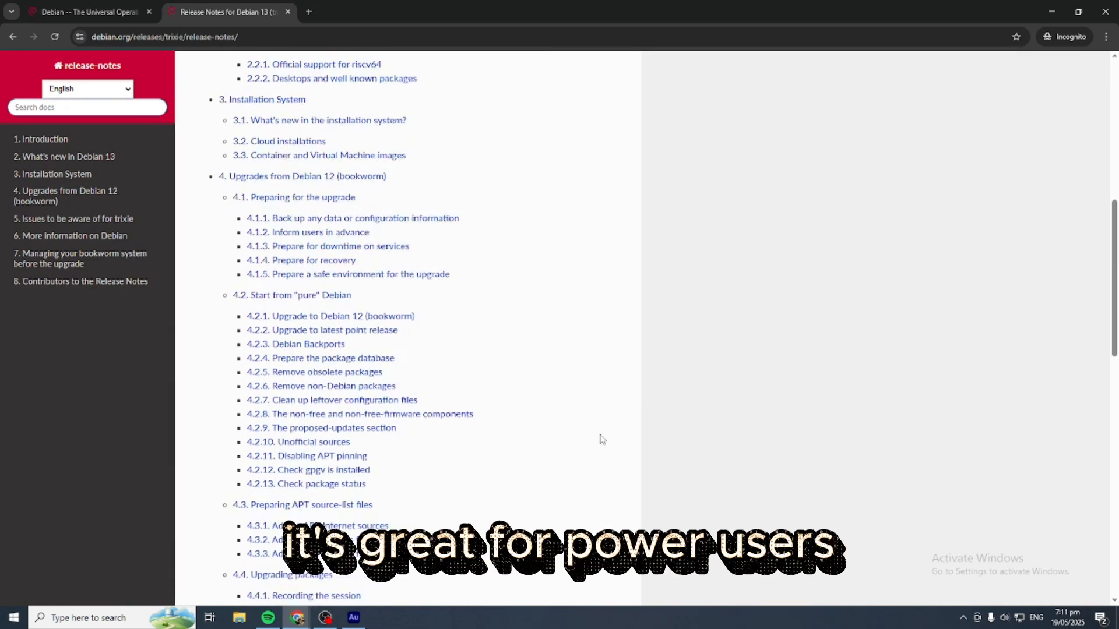
scroll("down", 3)
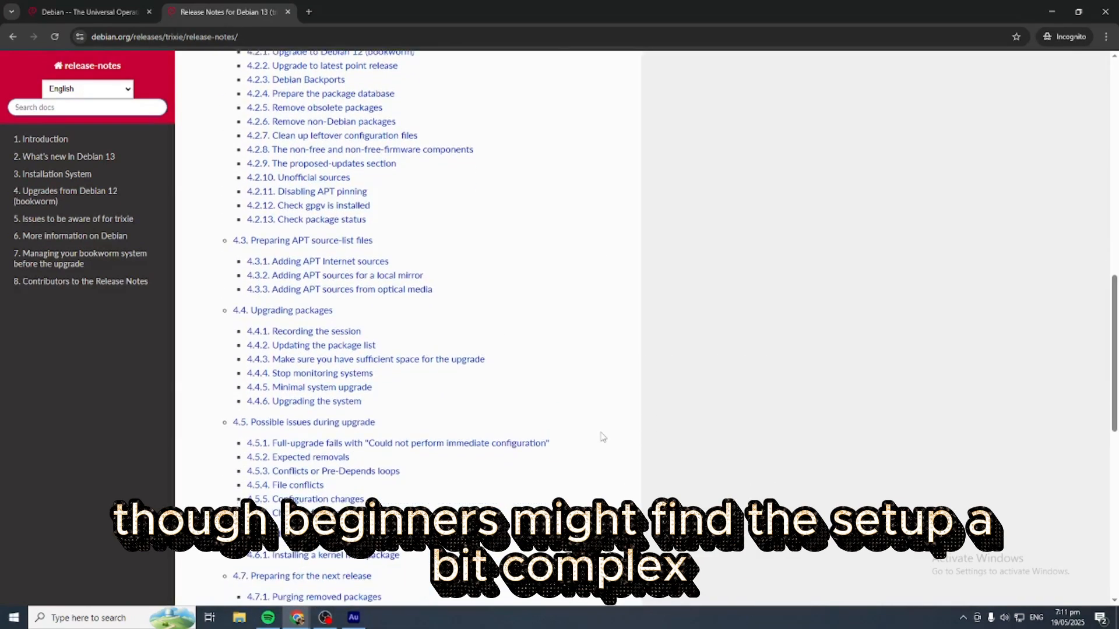
scroll("down", 3)
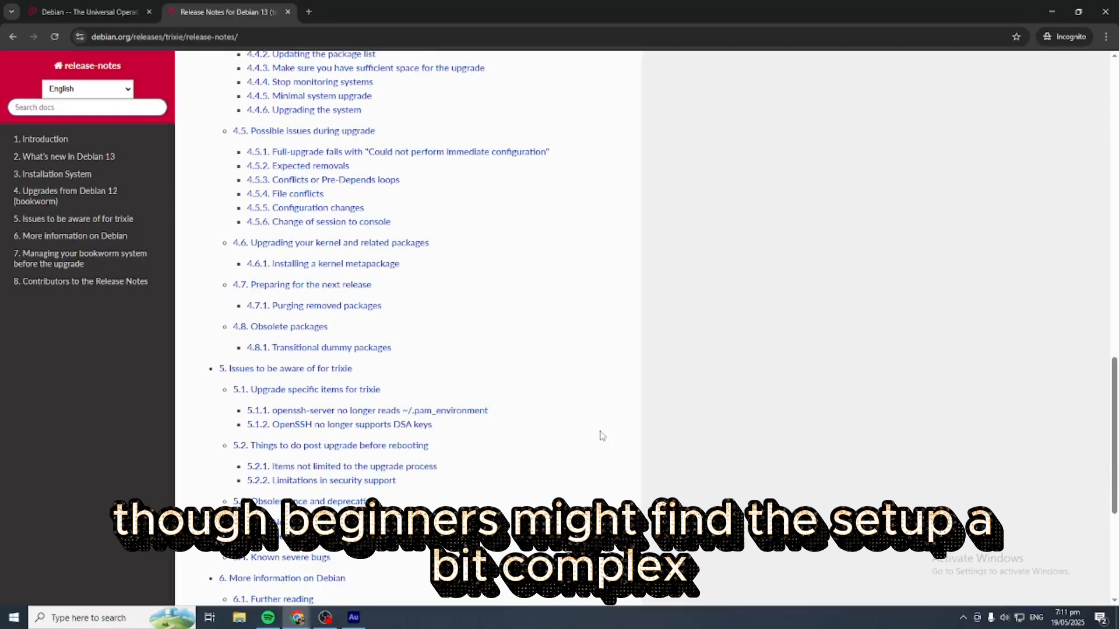
left_click(86, 12)
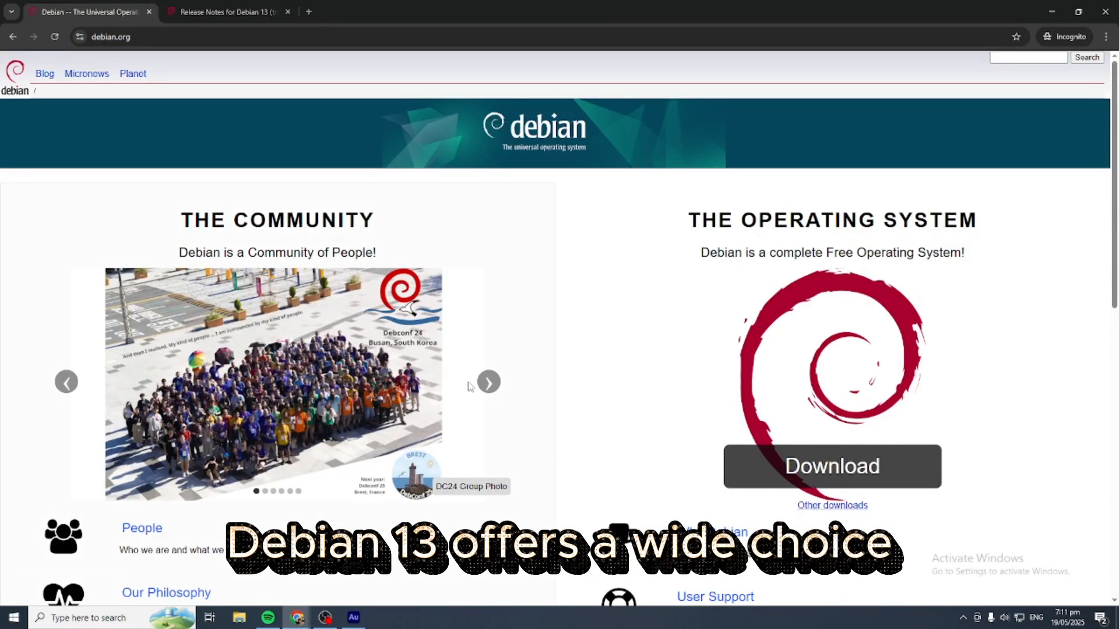
scroll("down", 3)
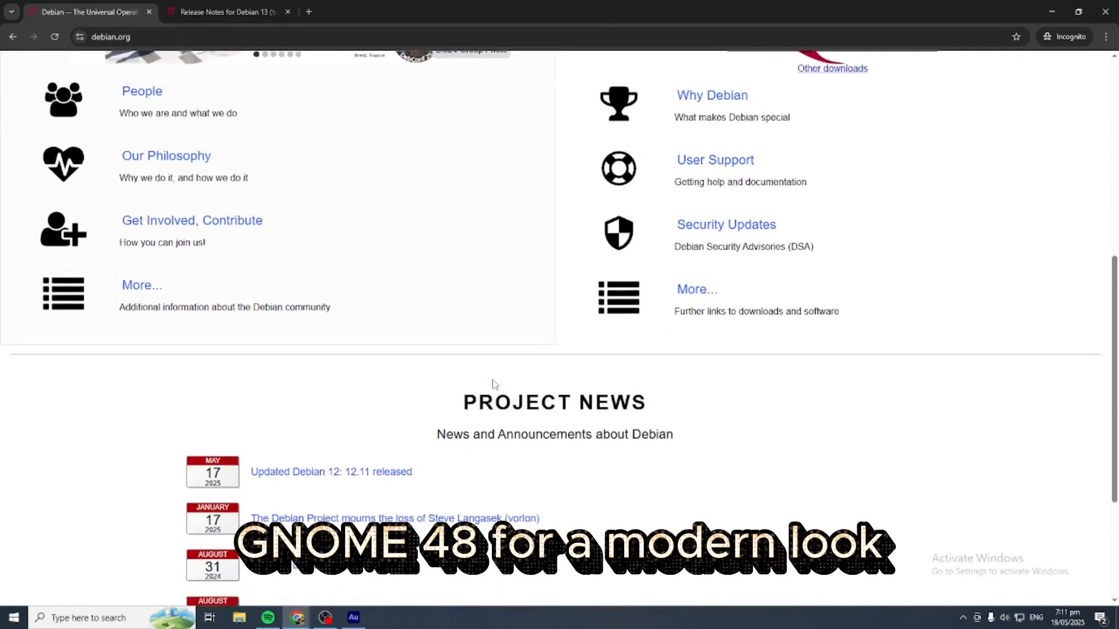
scroll("down", 3)
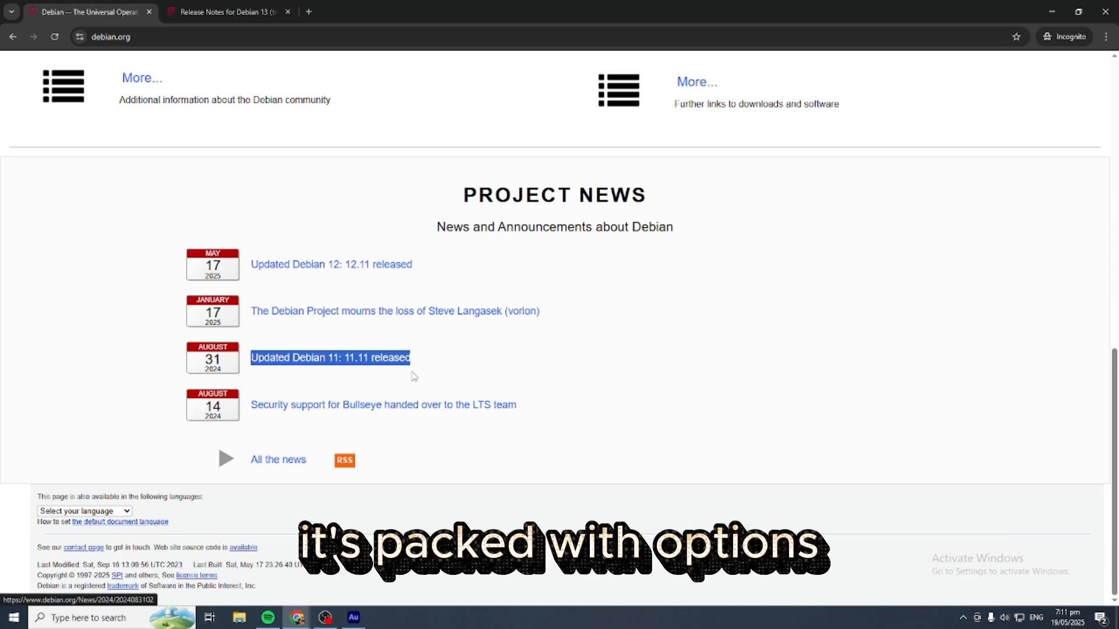
left_click(229, 12)
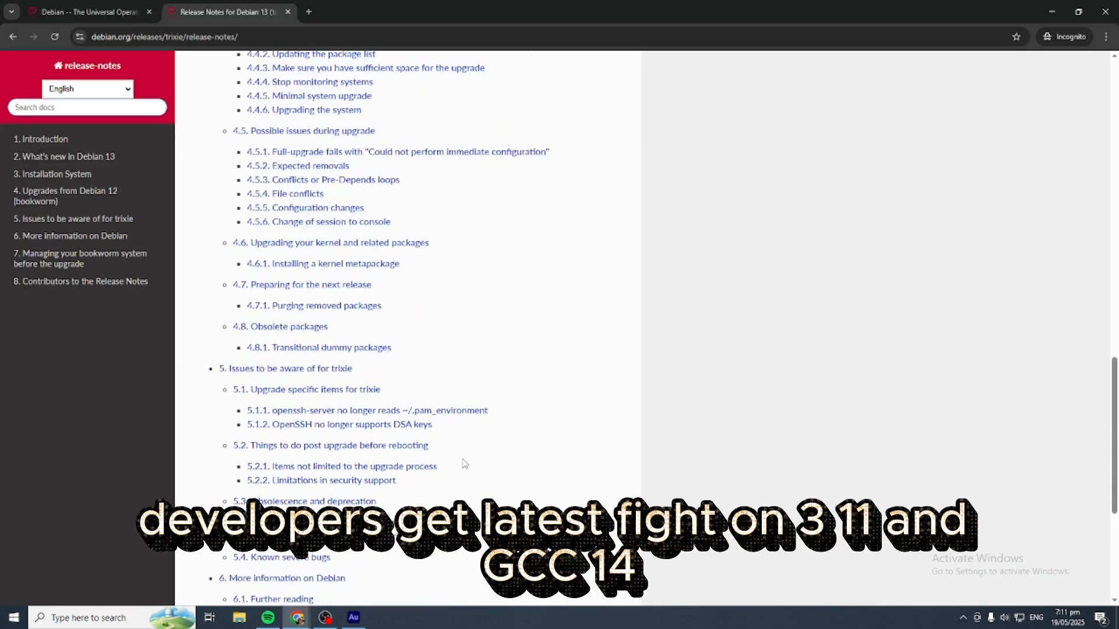
Open chapter 2, What's new in Debian 13, and scroll through architectures and package versions
scroll("down", 3)
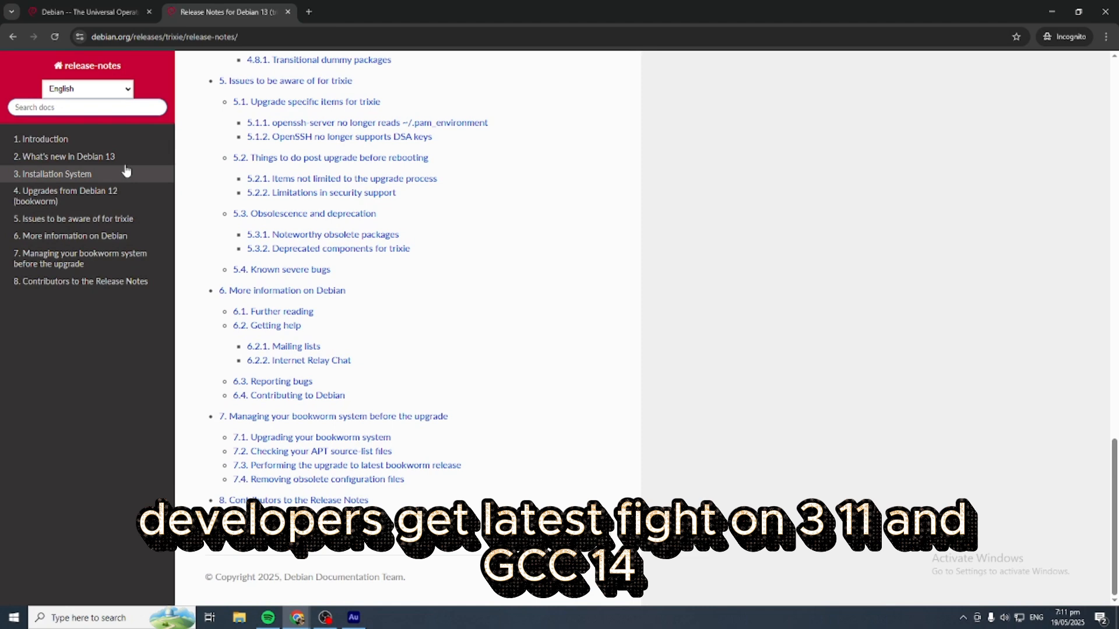
left_click(64, 156)
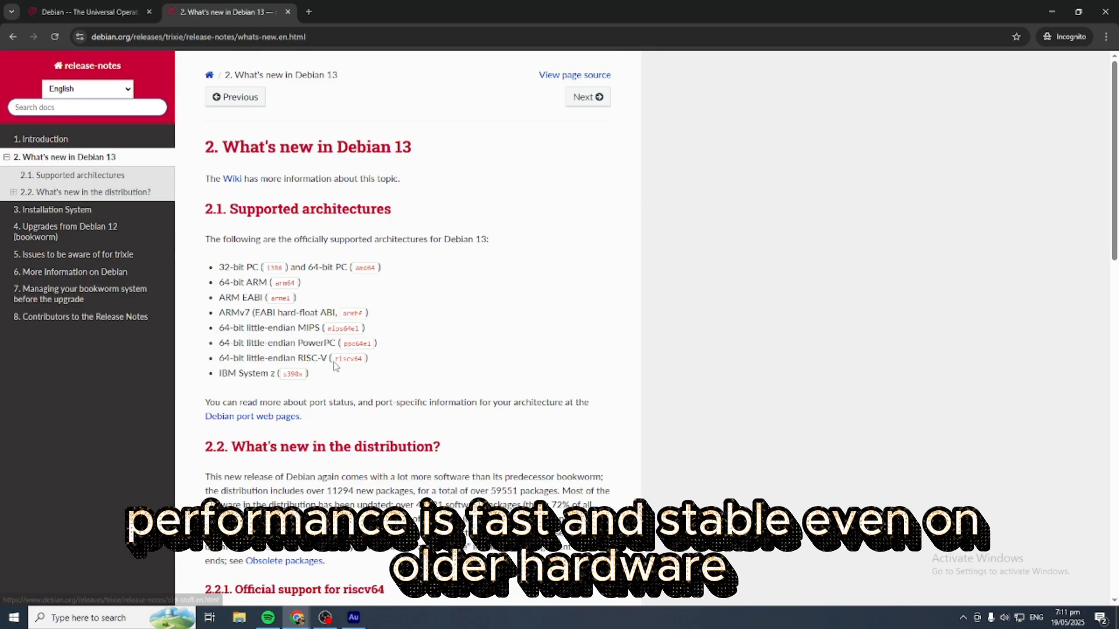
scroll("down", 3)
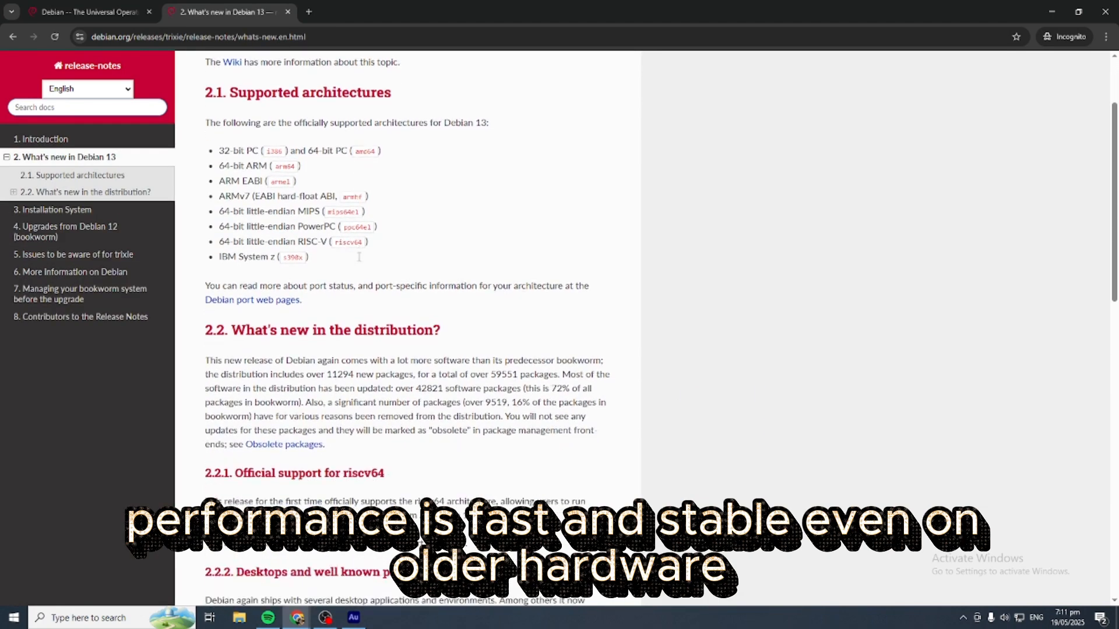
scroll("down", 3)
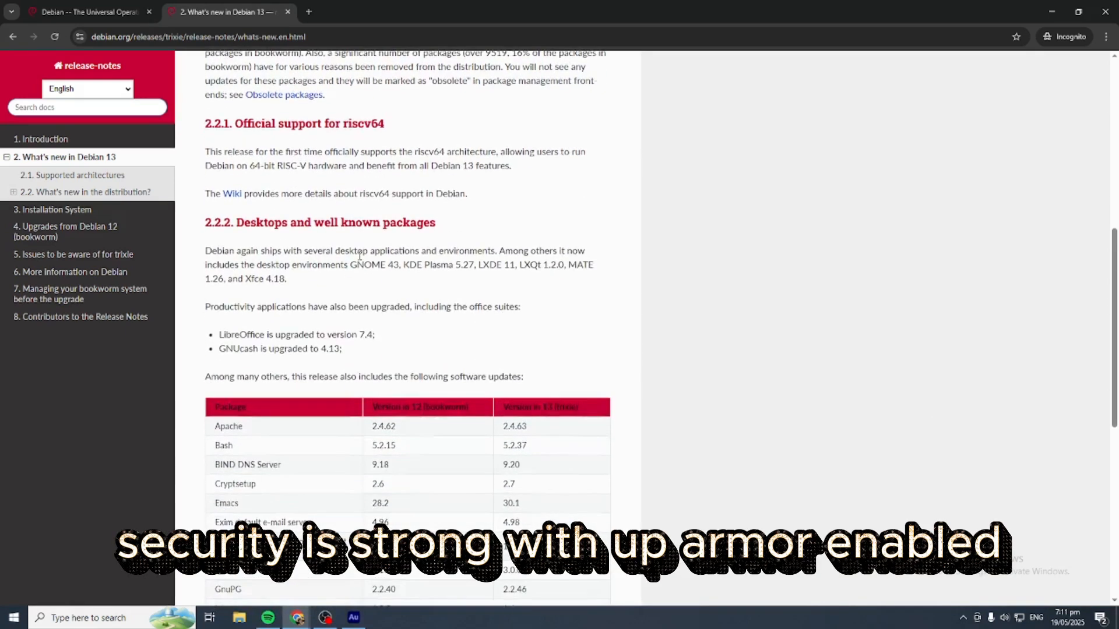
scroll("down", 3)
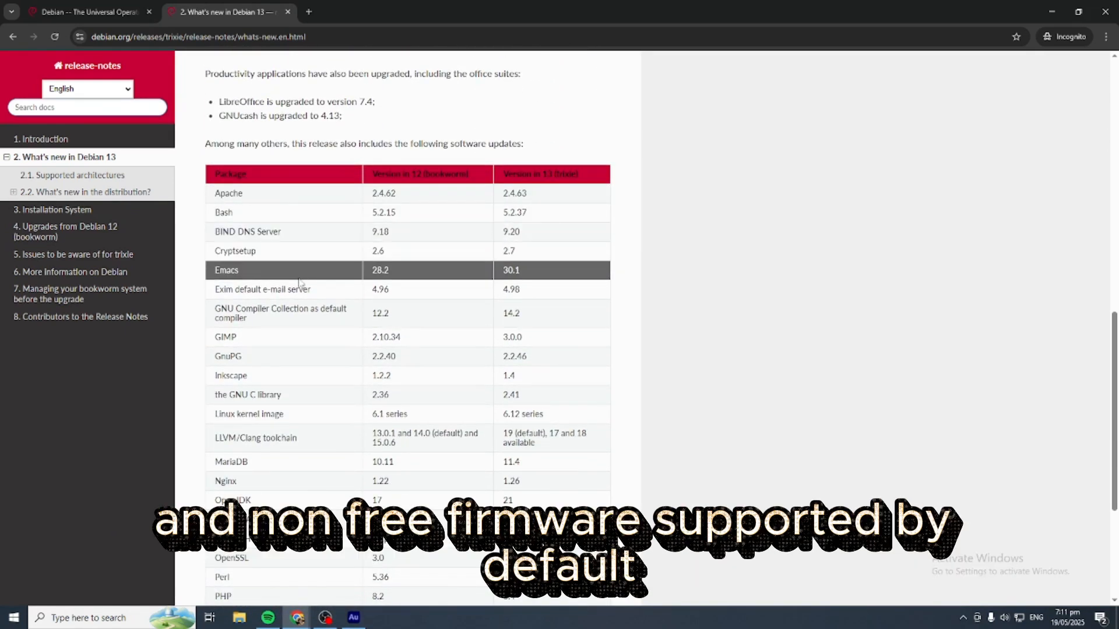
scroll("down", 3)
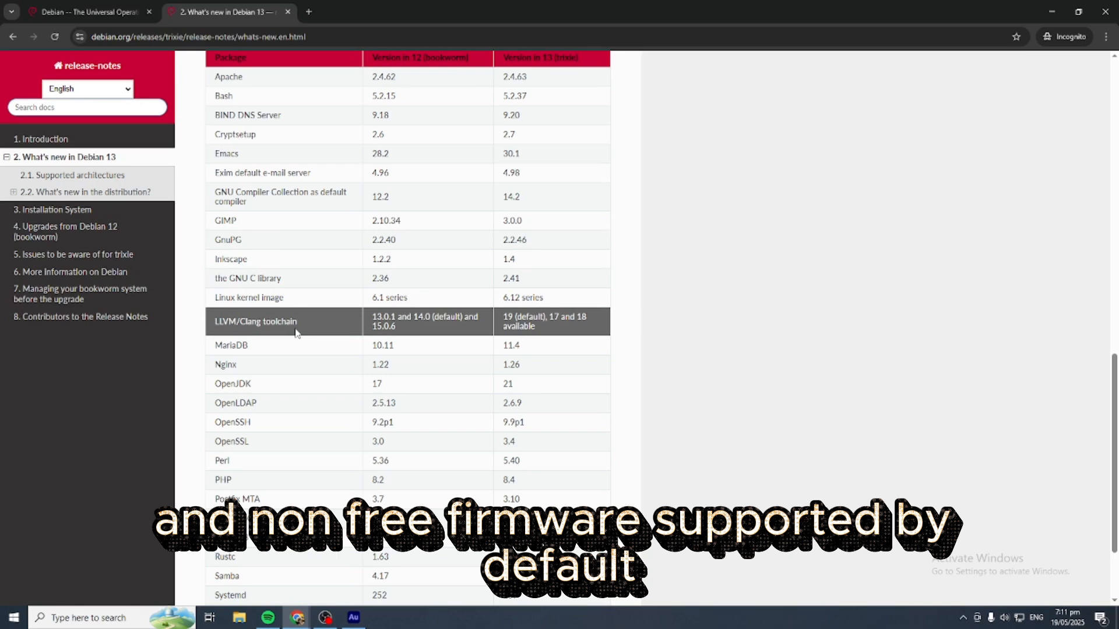
scroll("down", 3)
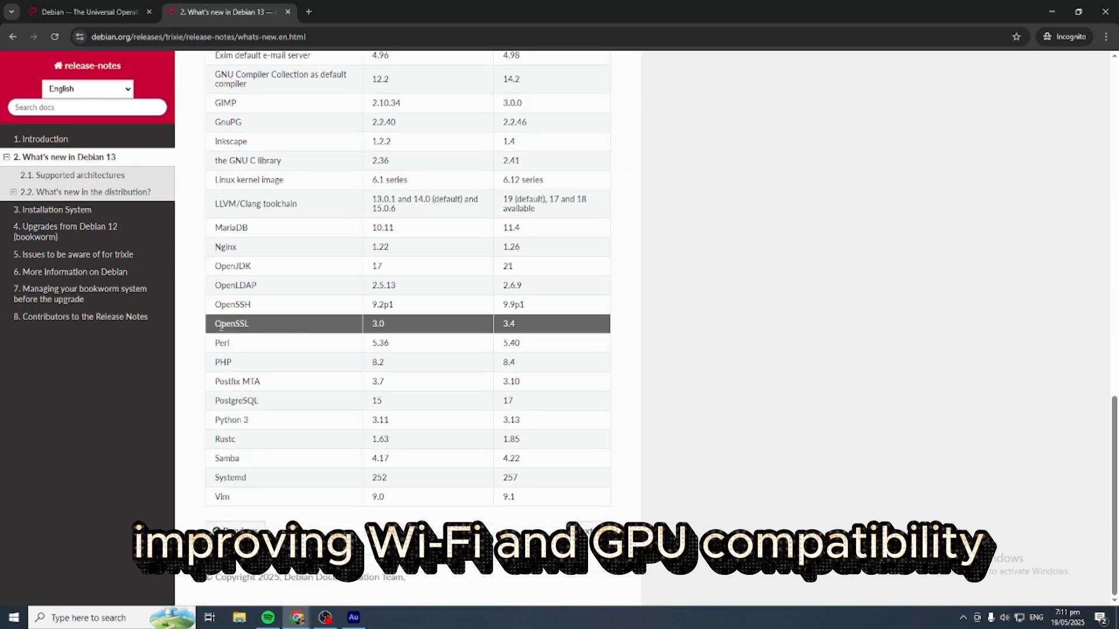
mouse_move(111, 242)
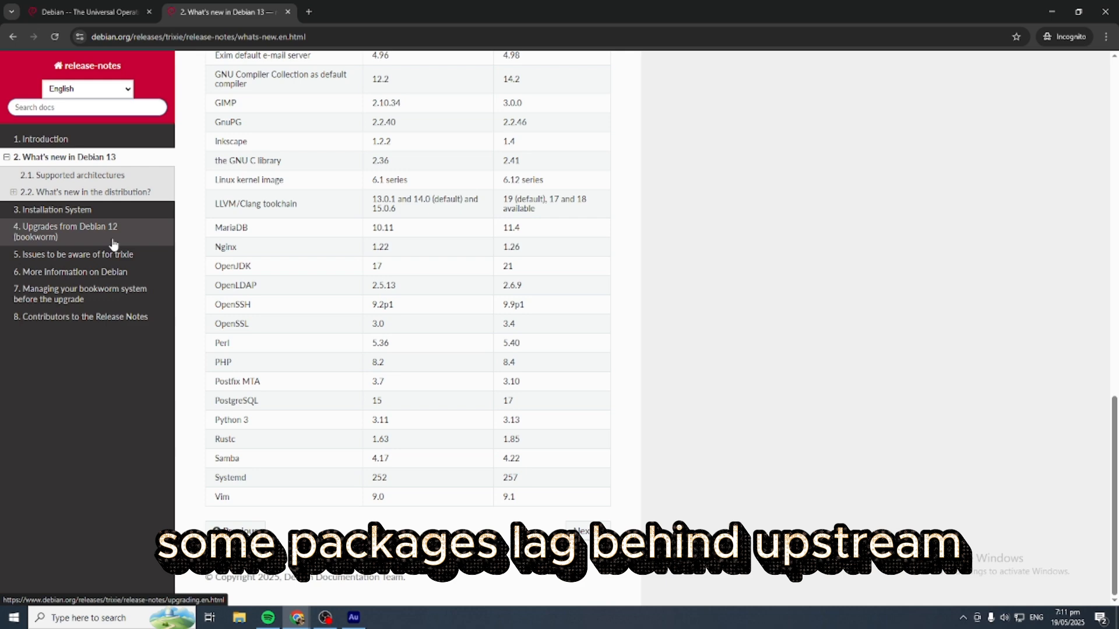
scroll("up", 3)
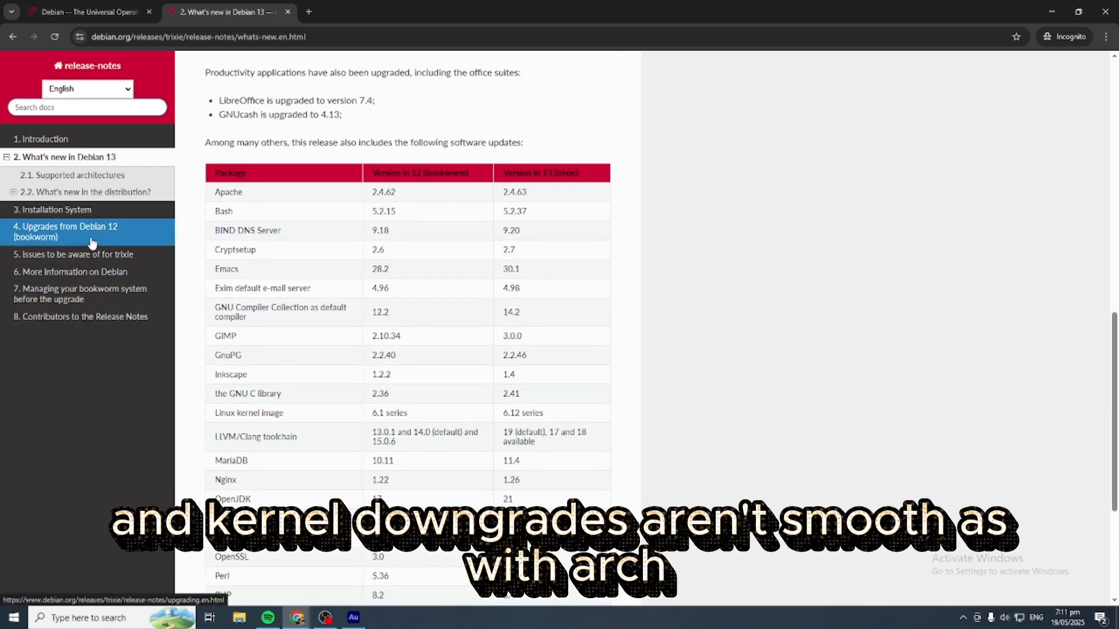
scroll("up", 3)
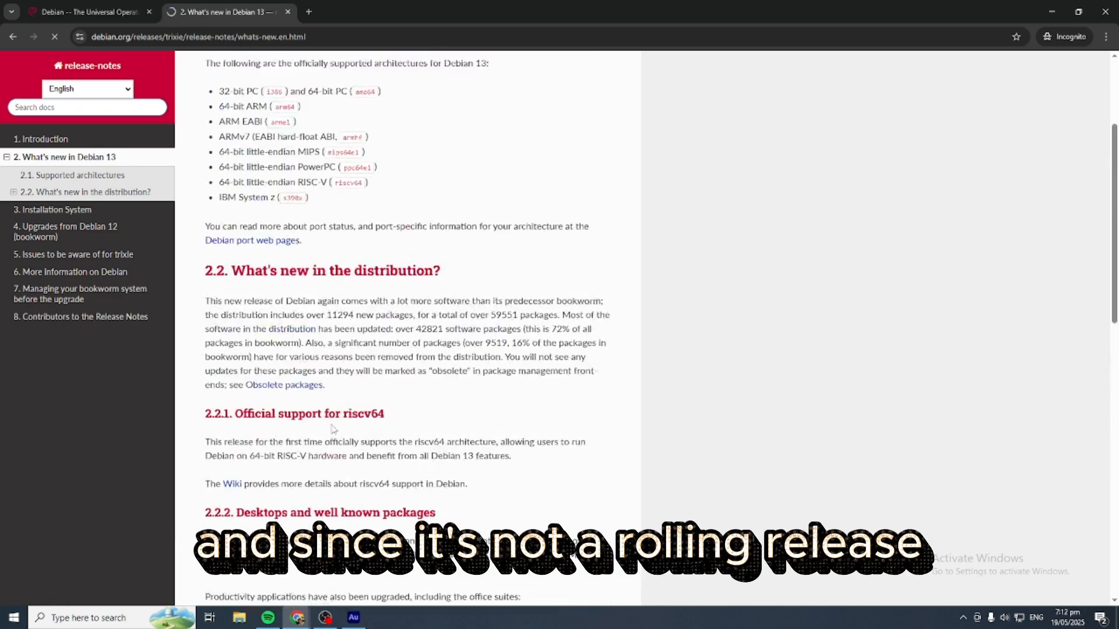
Glance at the debian.org homepage tab, then return to the bookworm upgrades chapter
scroll("up", 3)
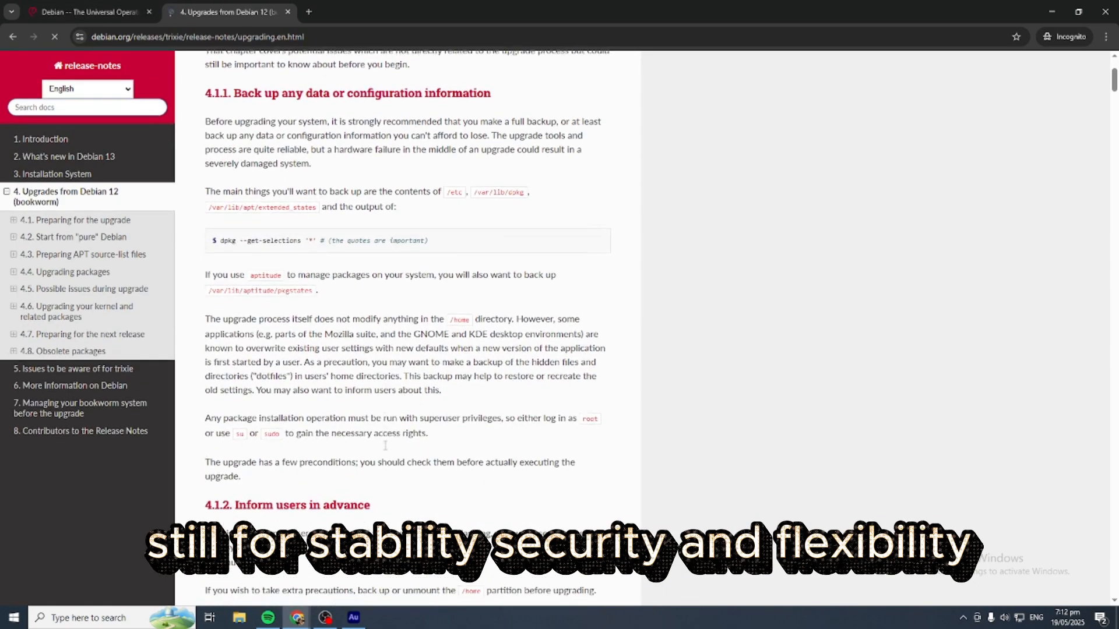
scroll("down", 3)
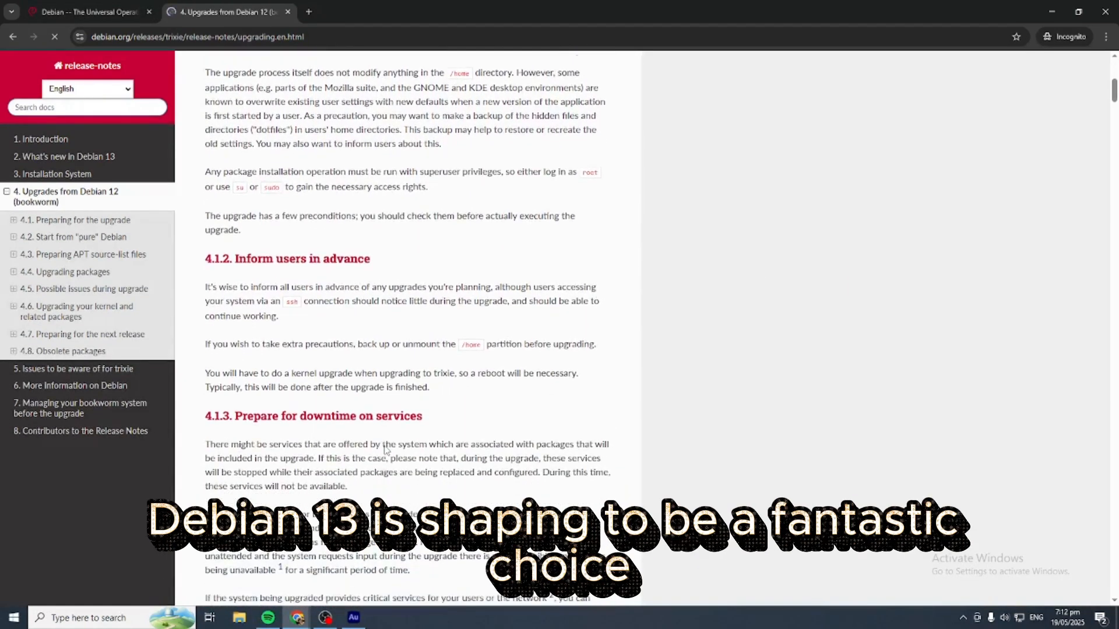
left_click(86, 11)
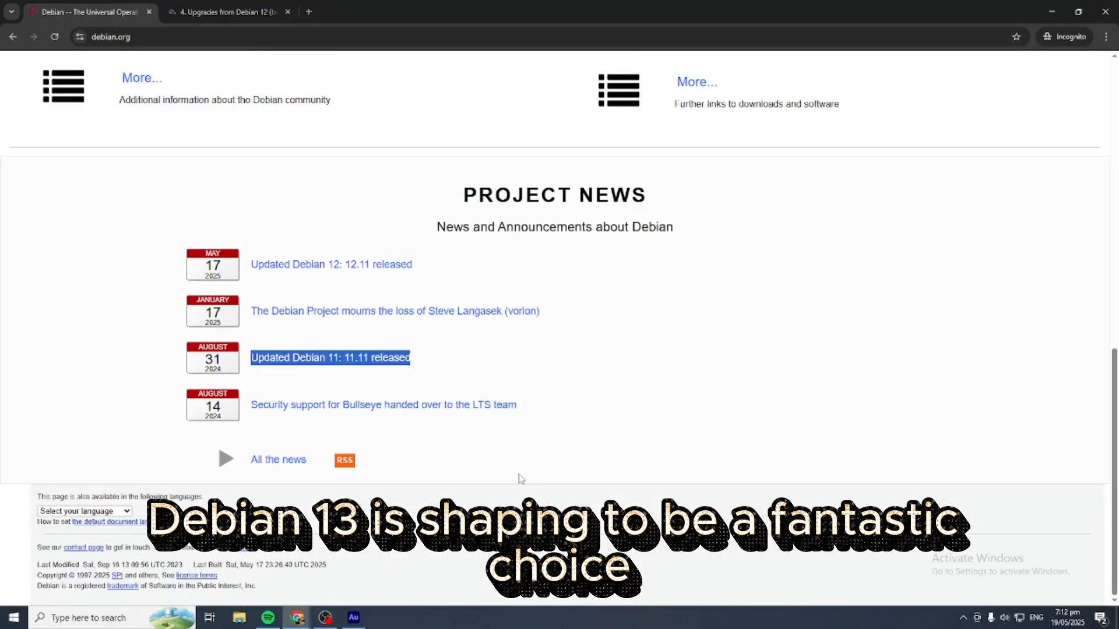
scroll("up", 3)
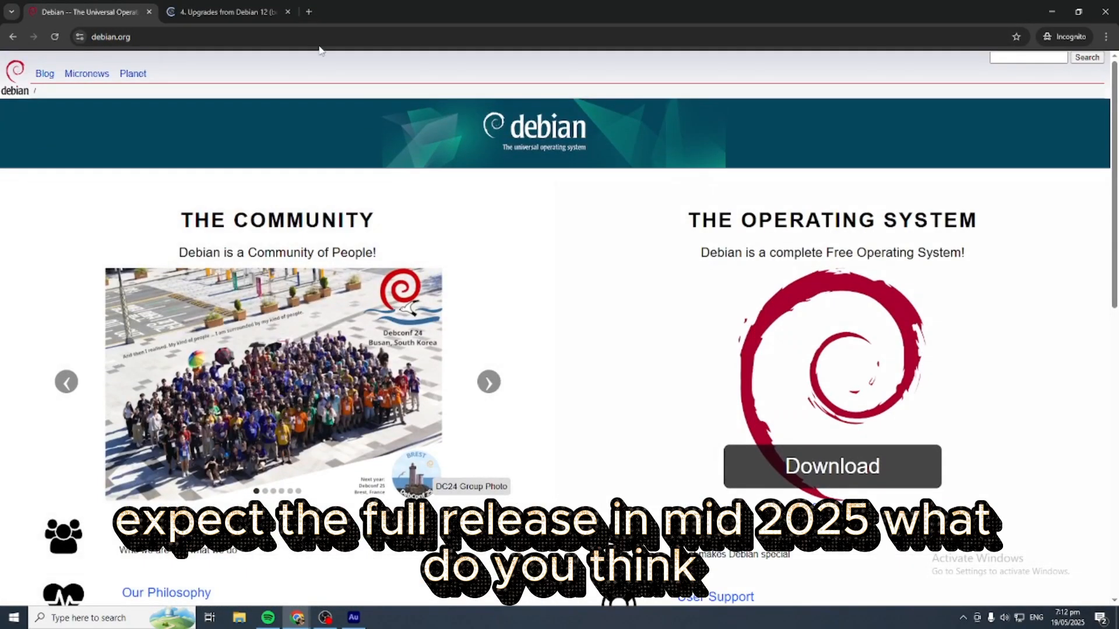
left_click(225, 11)
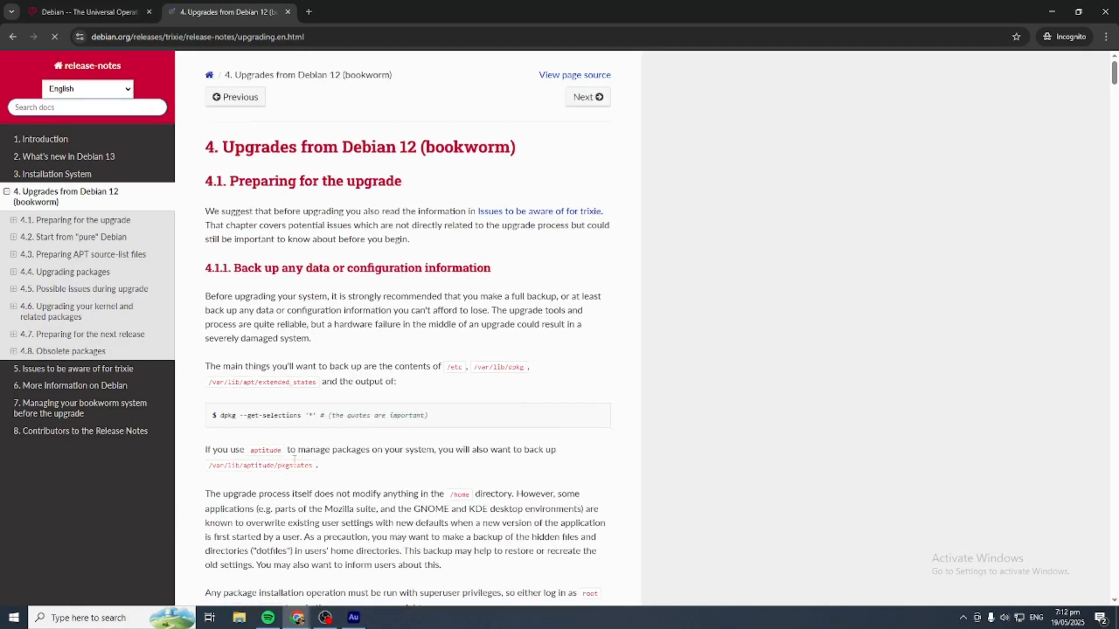